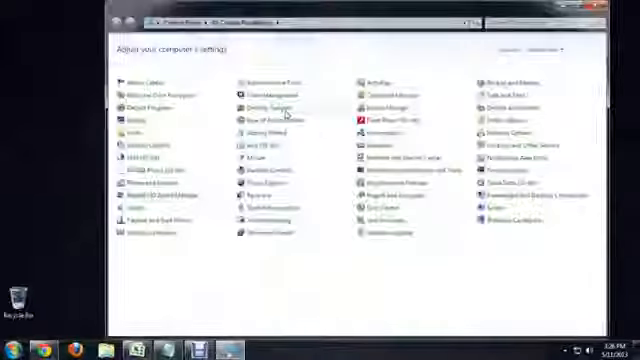
Launch Computer Management via Administrative Tools and select Disk Management under Storage
double_click(258, 99)
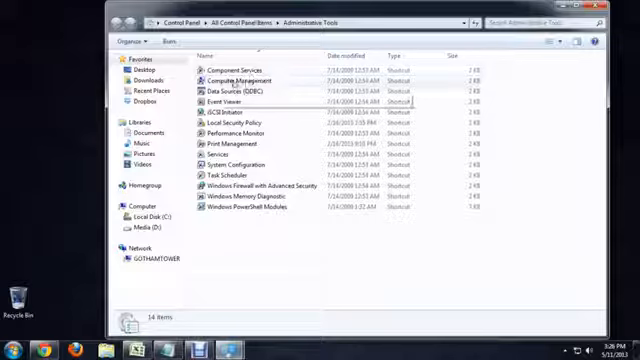
double_click(228, 80)
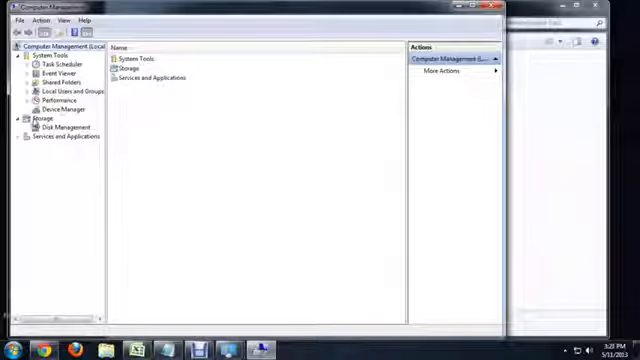
left_click(55, 127)
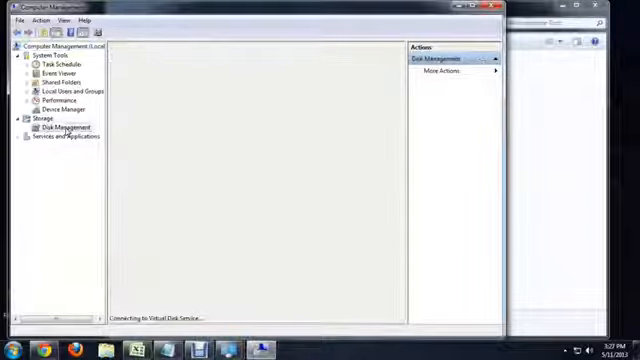